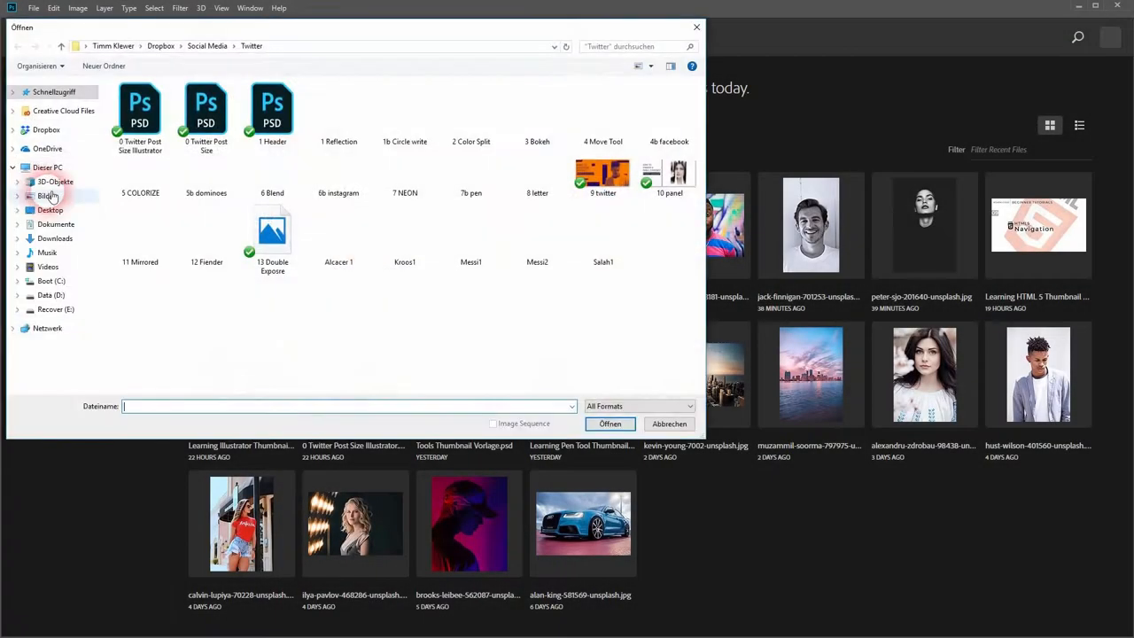
Open the alex-iby photo of the bearded man from the Downloads folder
left_click(53, 120)
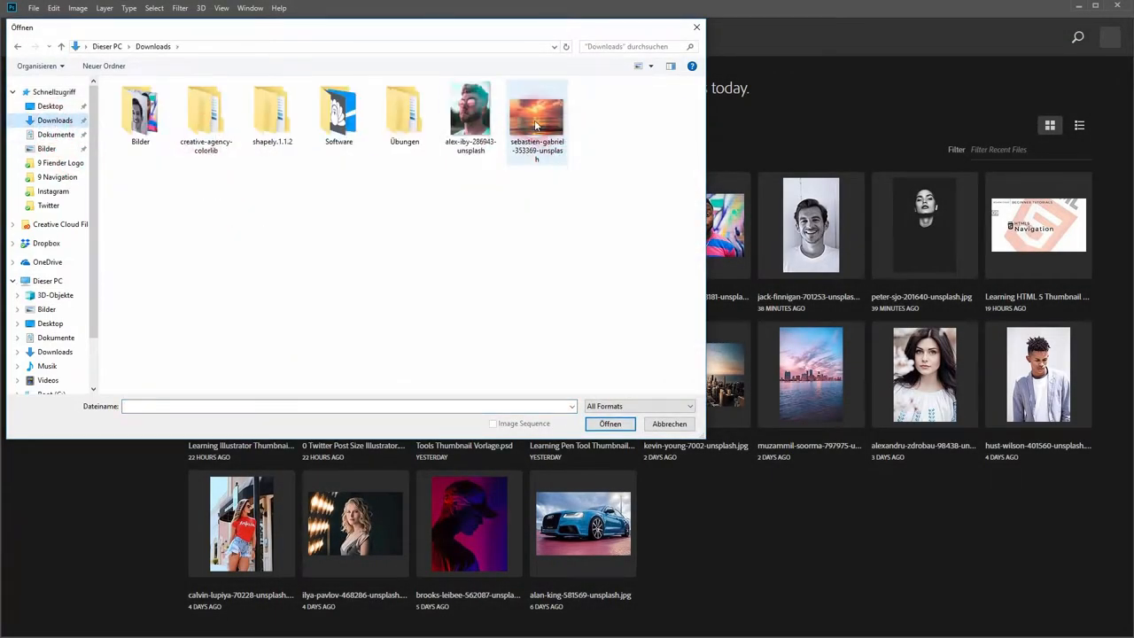
double_click(468, 108)
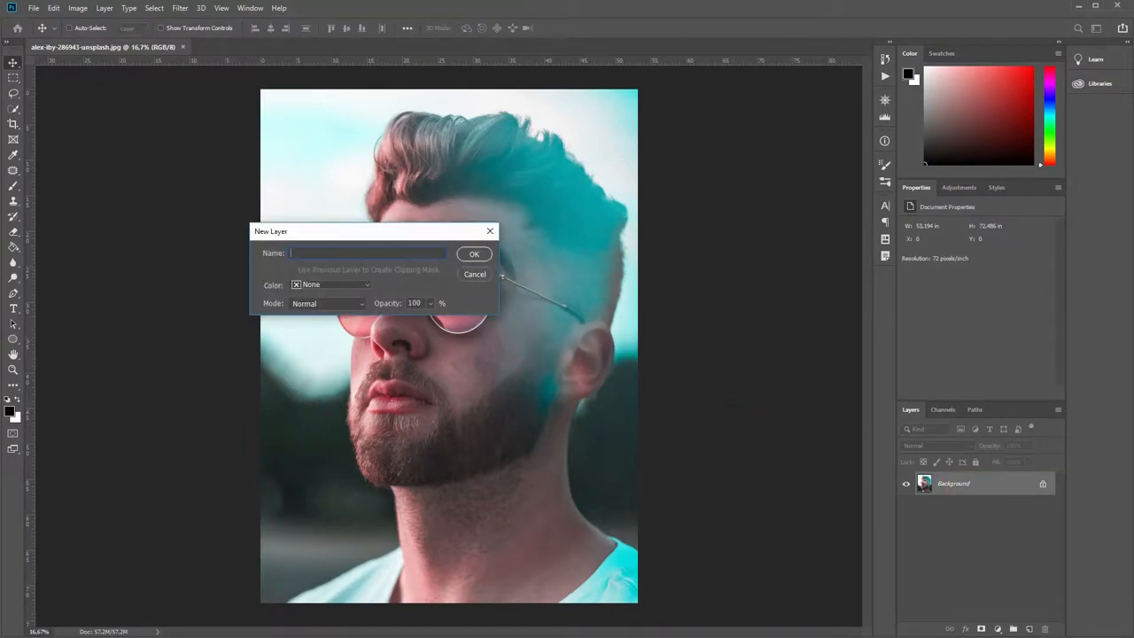
Convert the Background to a layer named img and duplicate it as img copy
left_click(474, 254)
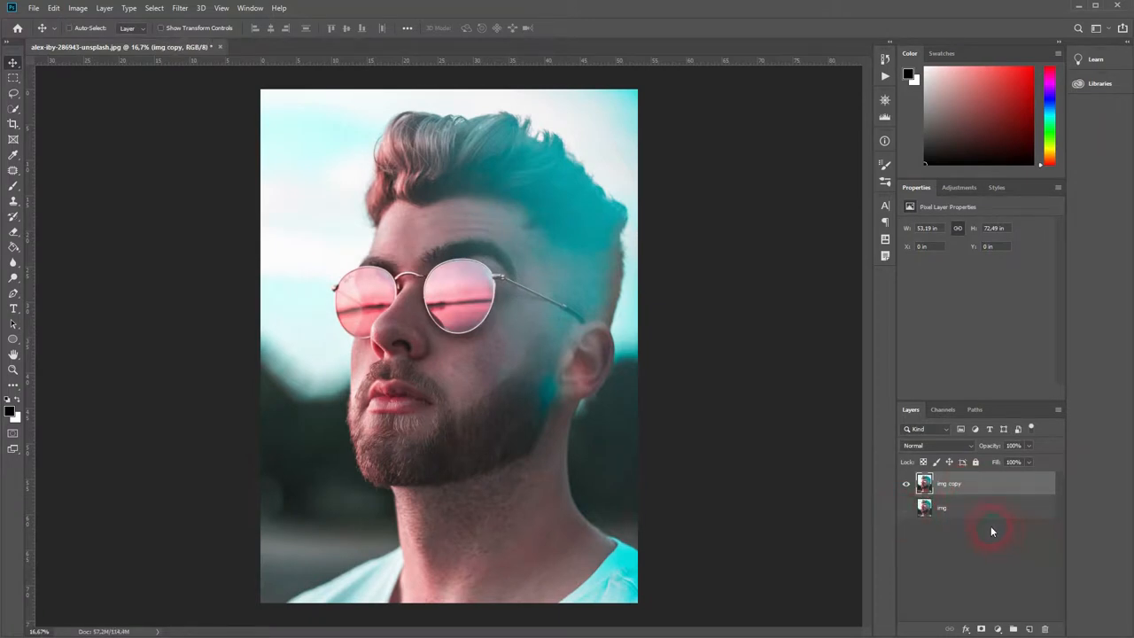
key("Ctrl+J")
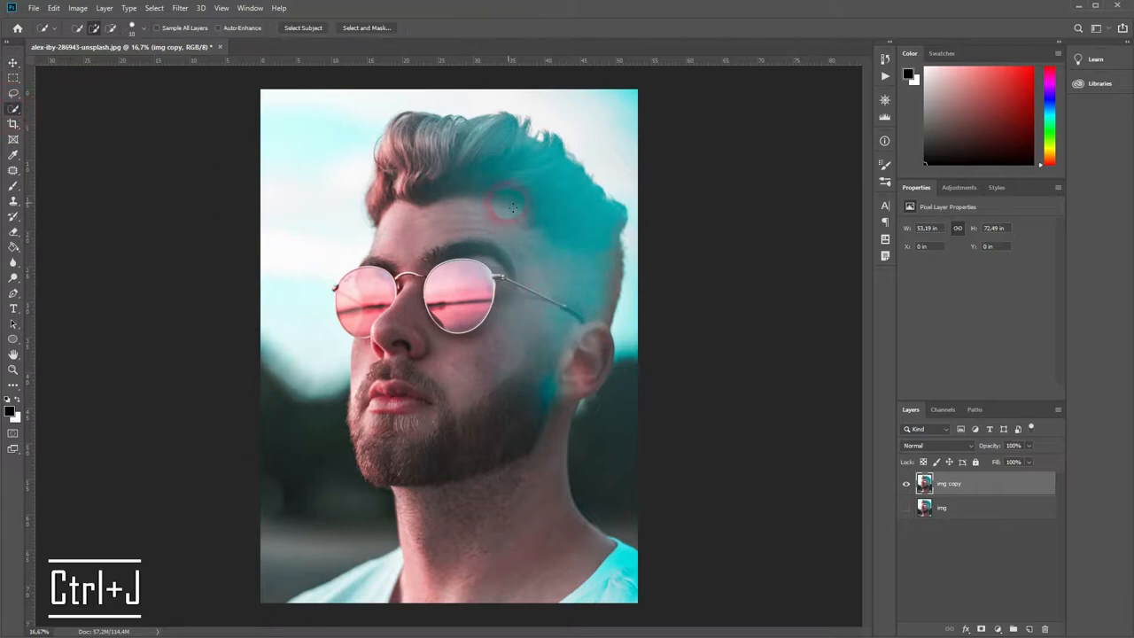
Quick-select the man's hair and body, then add a layer mask to img copy
left_click(307, 28)
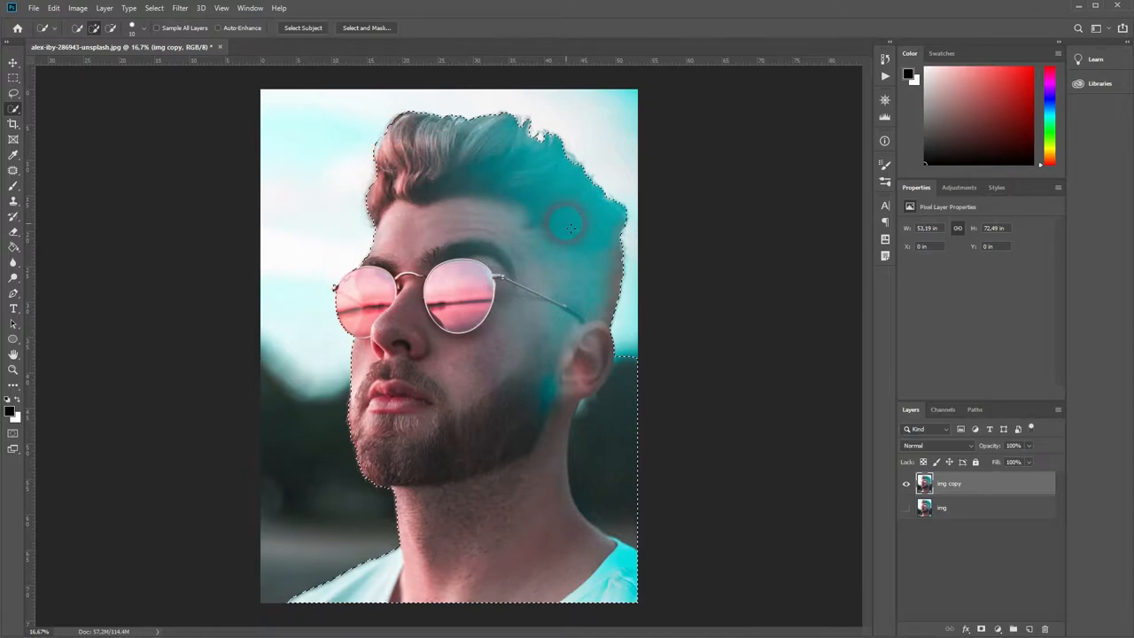
left_click_drag(567, 226, 620, 456)
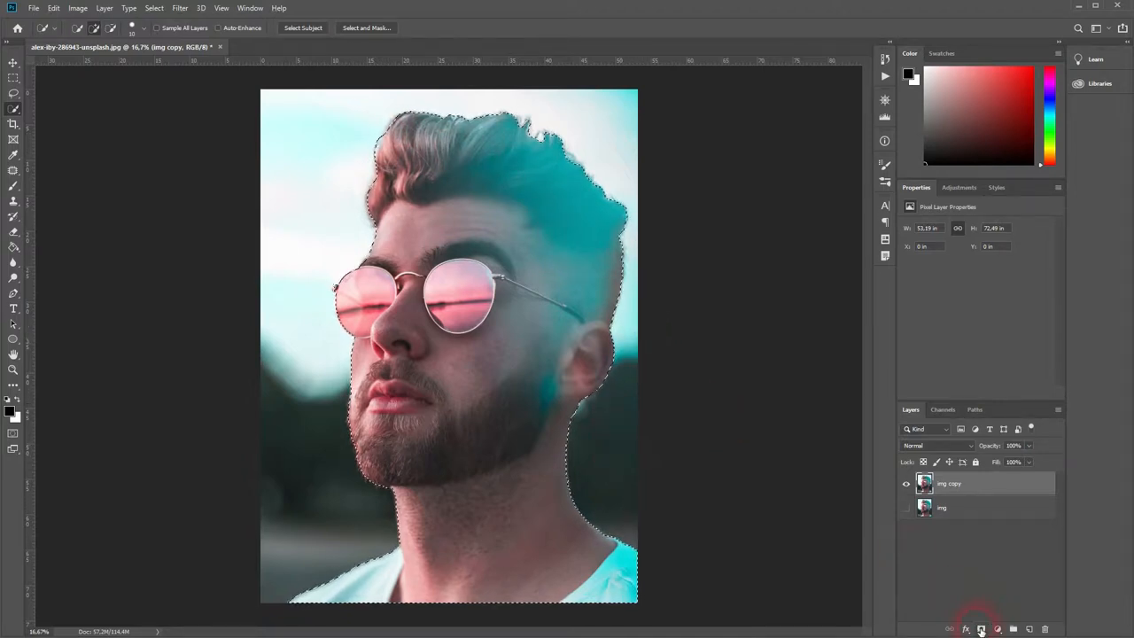
left_click(983, 629)
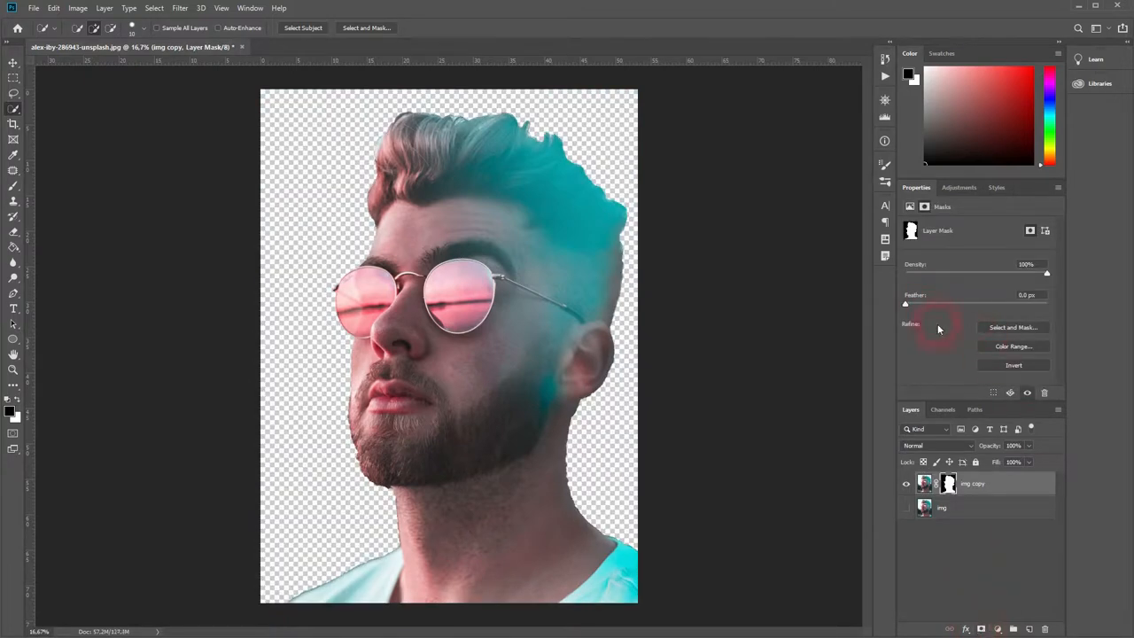
In Select and Mask, set Edge Detection Radius to 4 px and brush along the hair edges
left_click(1013, 327)
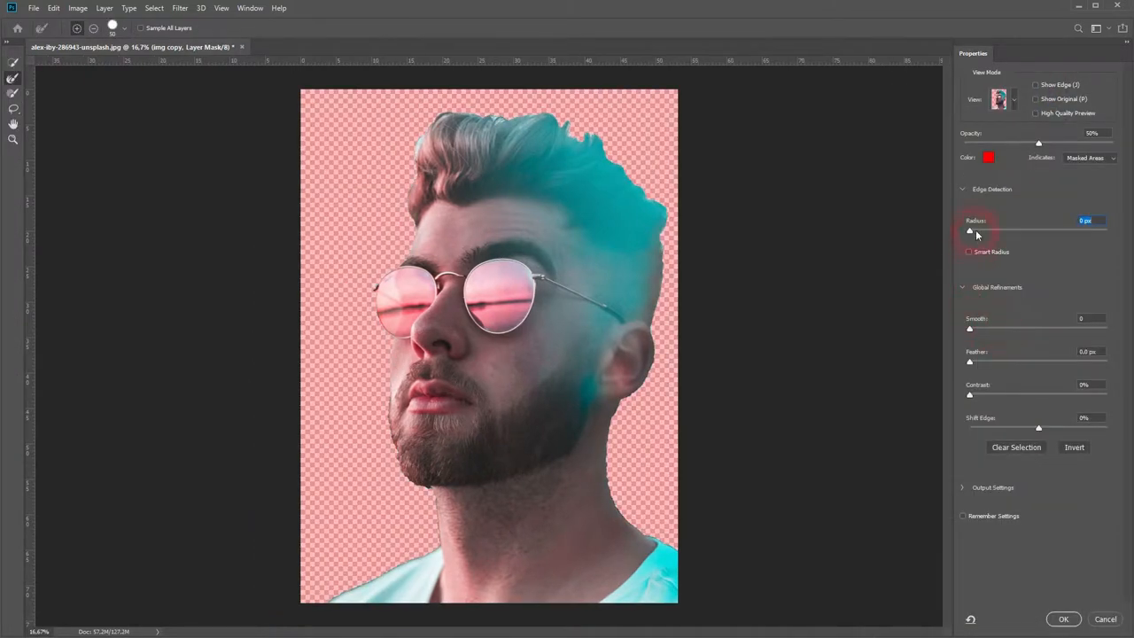
left_click_drag(969, 230, 992, 231)
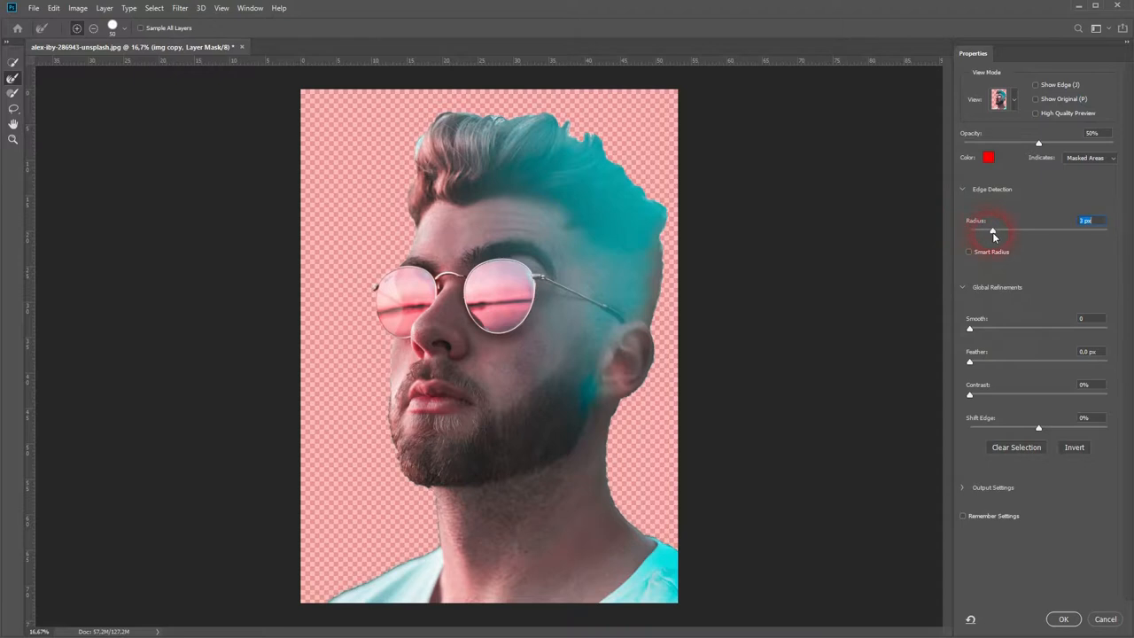
left_click_drag(993, 231, 998, 231)
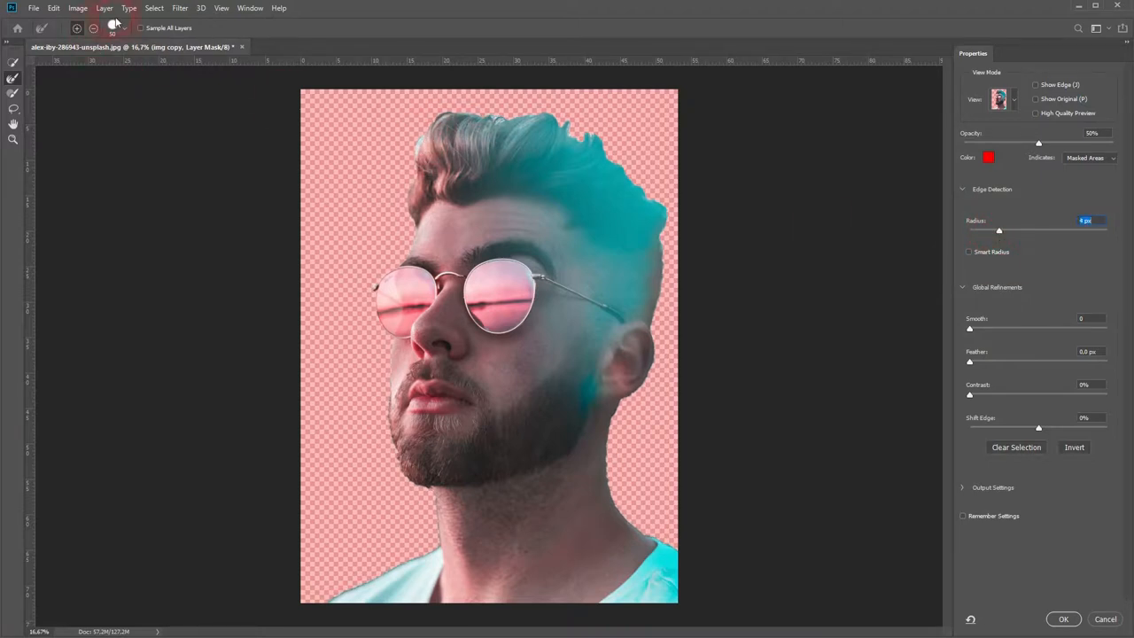
left_click(114, 28)
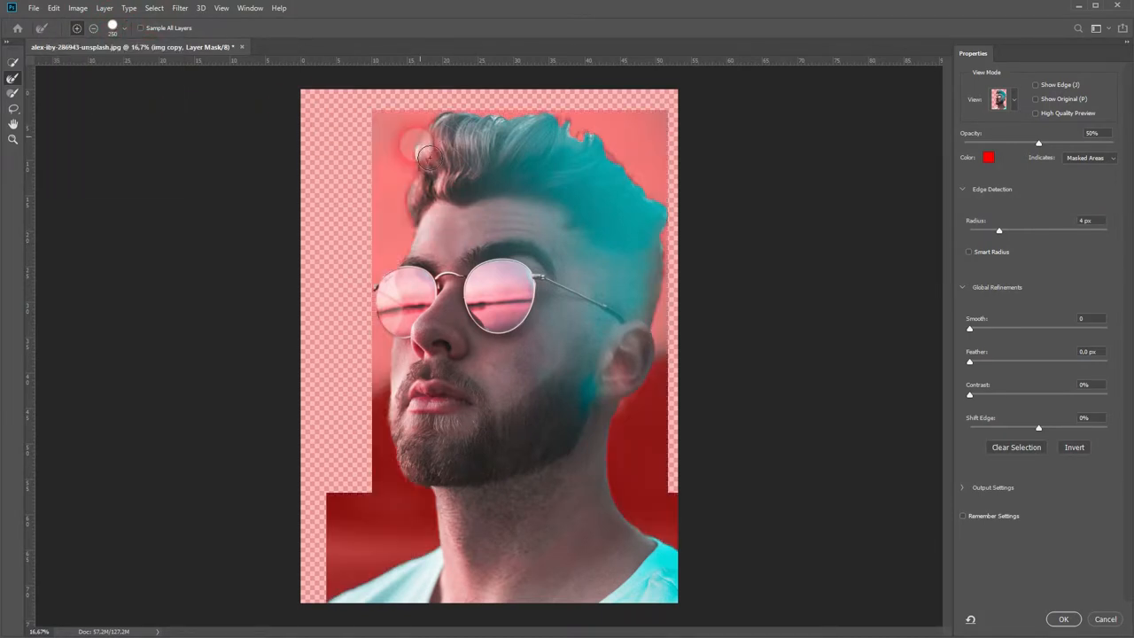
left_click_drag(425, 155, 501, 119)
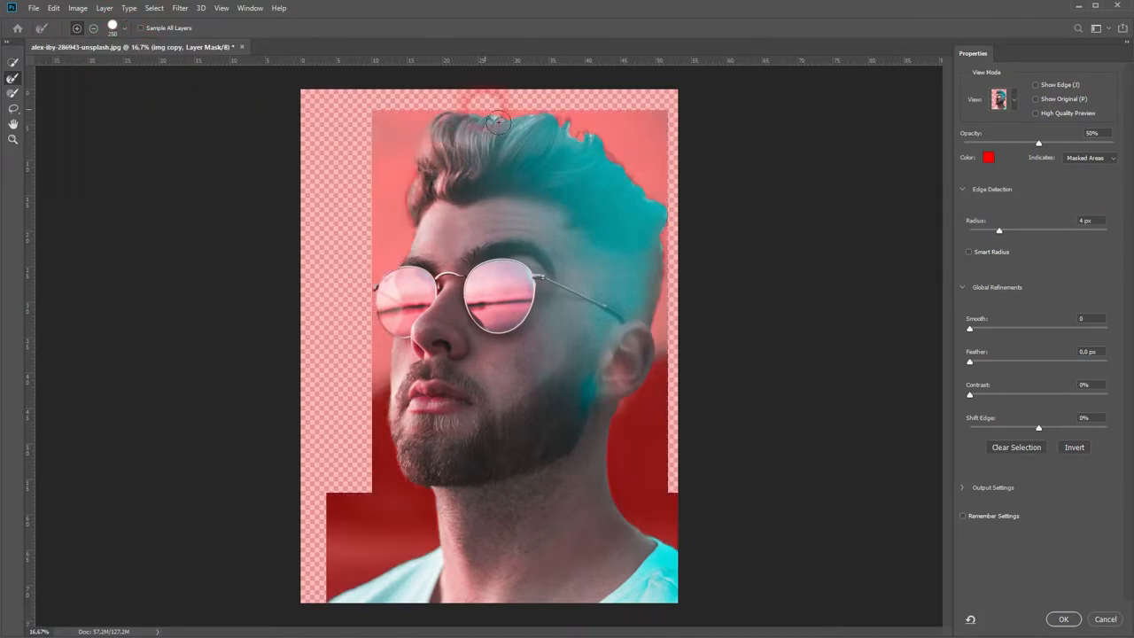
left_click_drag(500, 124, 585, 144)
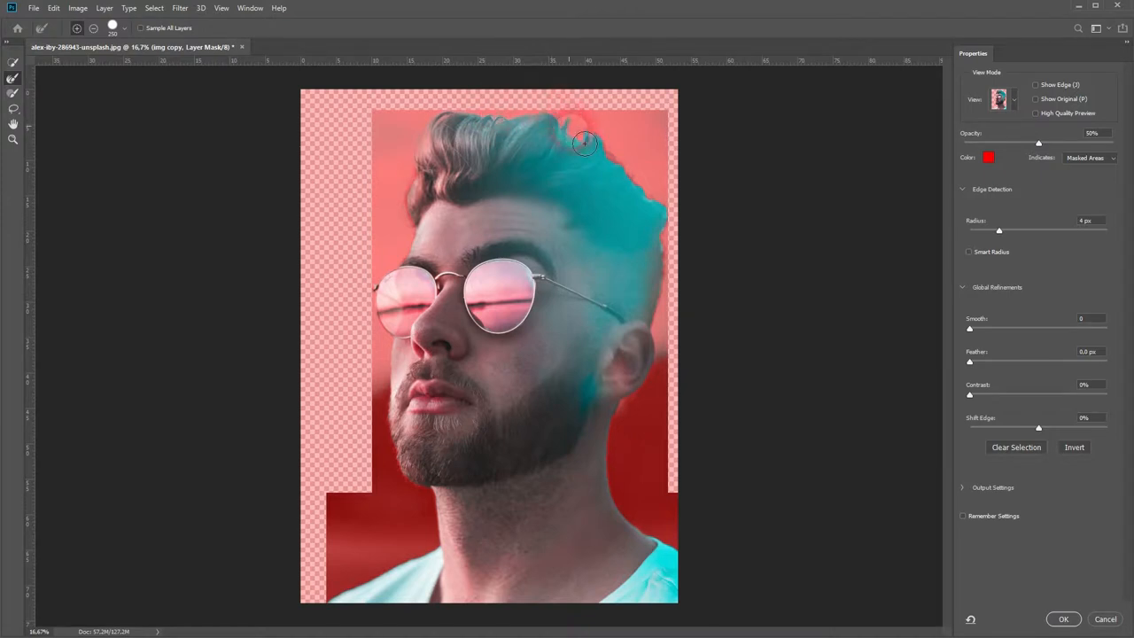
left_click_drag(585, 143, 669, 211)
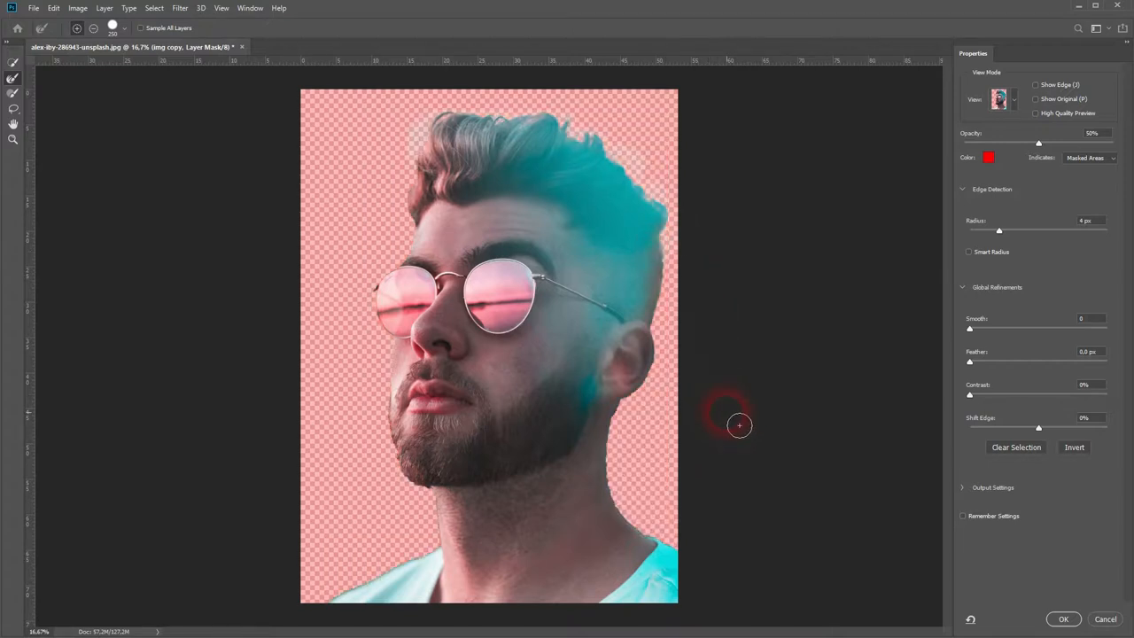
left_click(1063, 619)
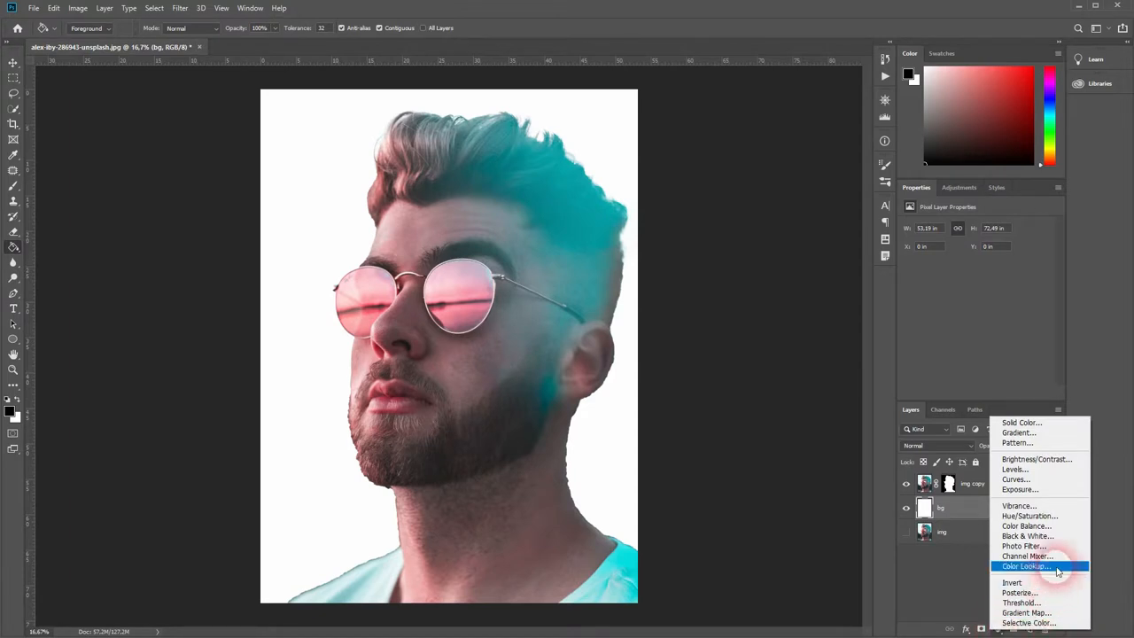
Add a Black & White adjustment layer above the cutout
left_click(1024, 536)
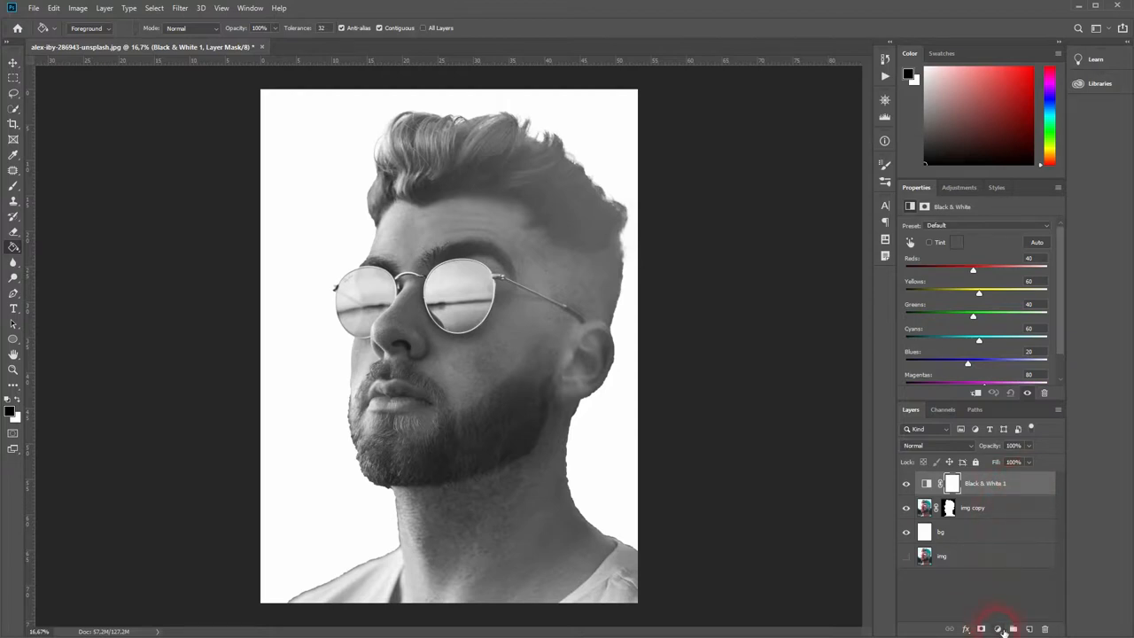
Add a Threshold adjustment layer and adjust the level back and forth, settling at 116
left_click(1002, 629)
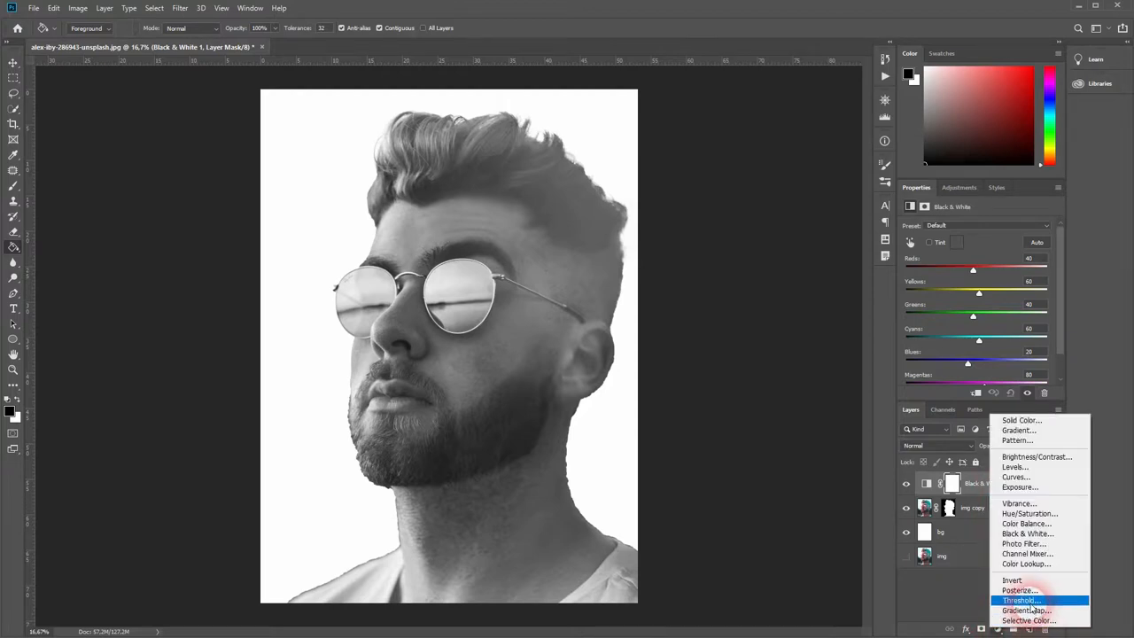
left_click(1015, 599)
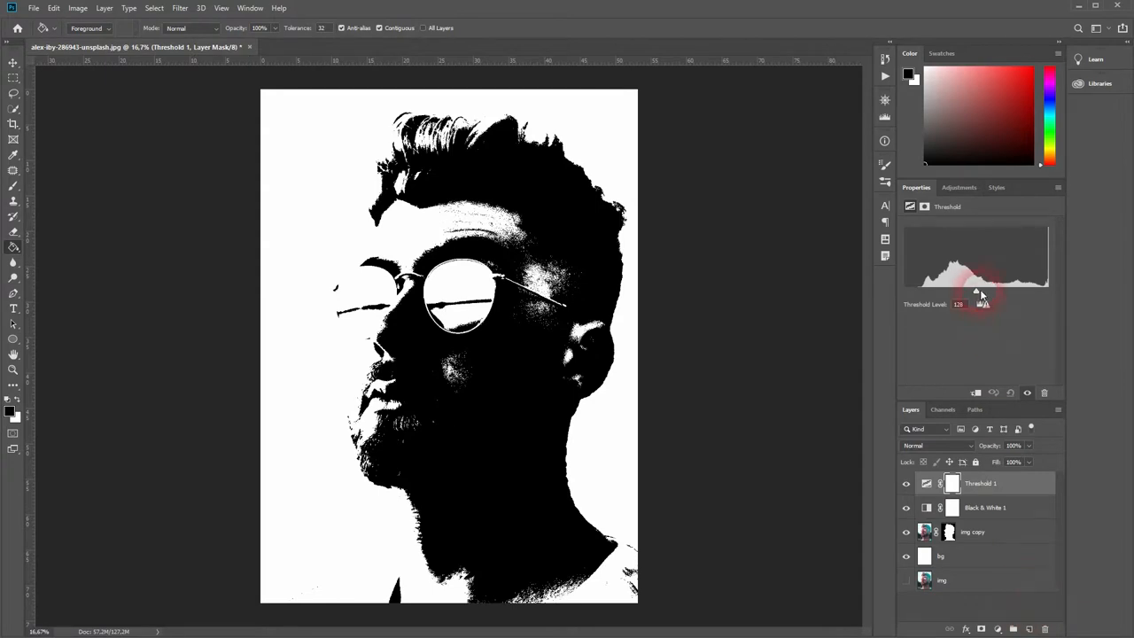
left_click_drag(982, 292, 1041, 293)
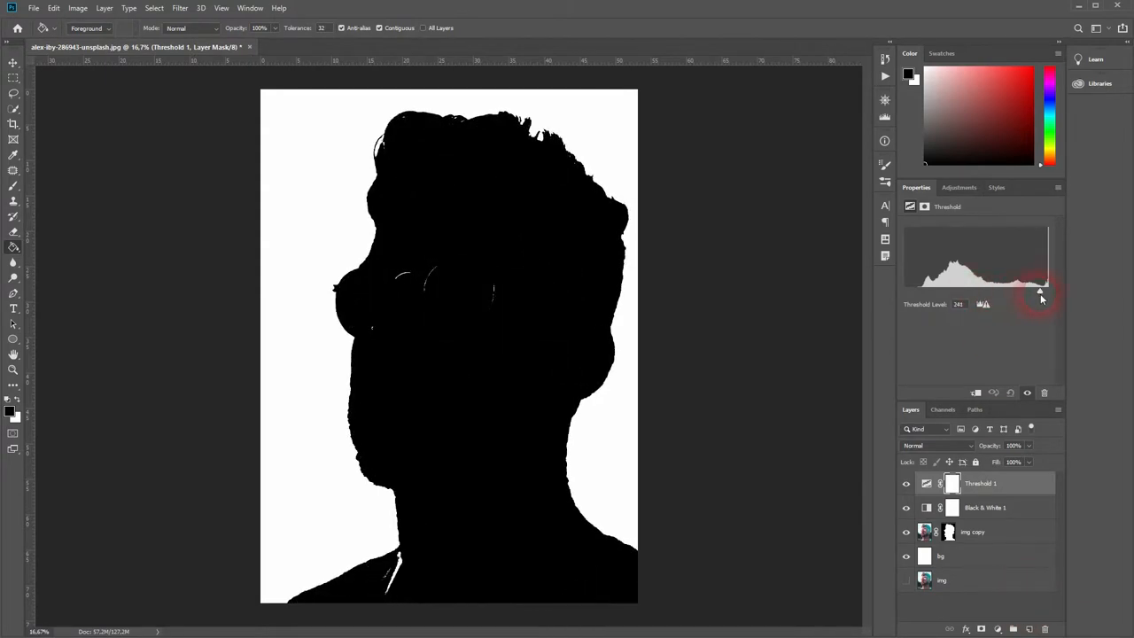
left_click_drag(1041, 291, 981, 291)
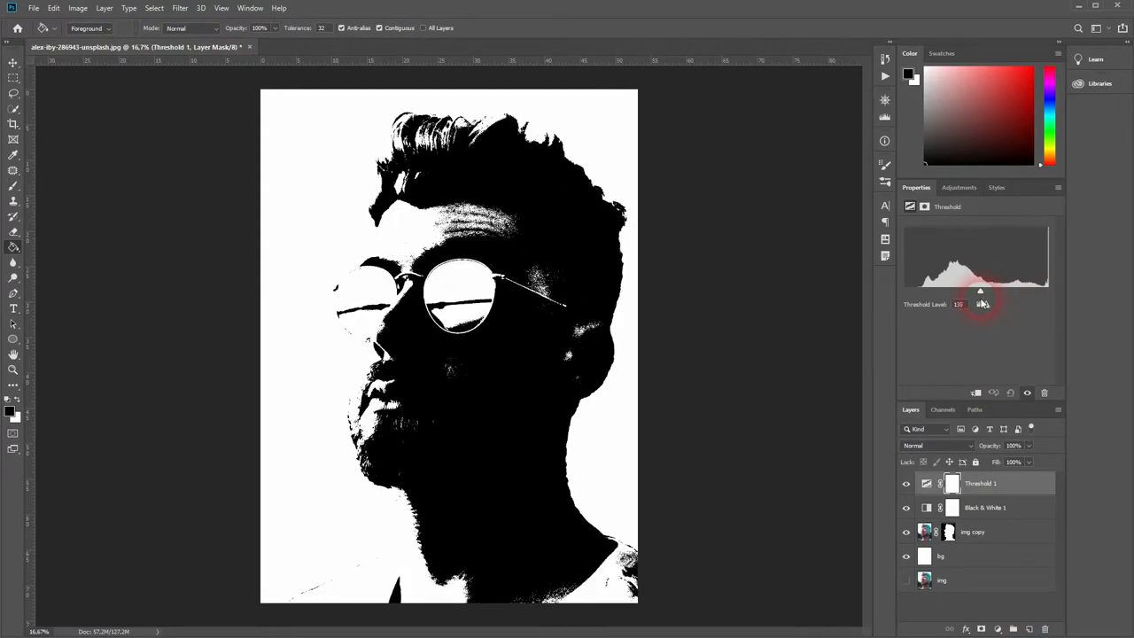
left_click_drag(980, 291, 932, 290)
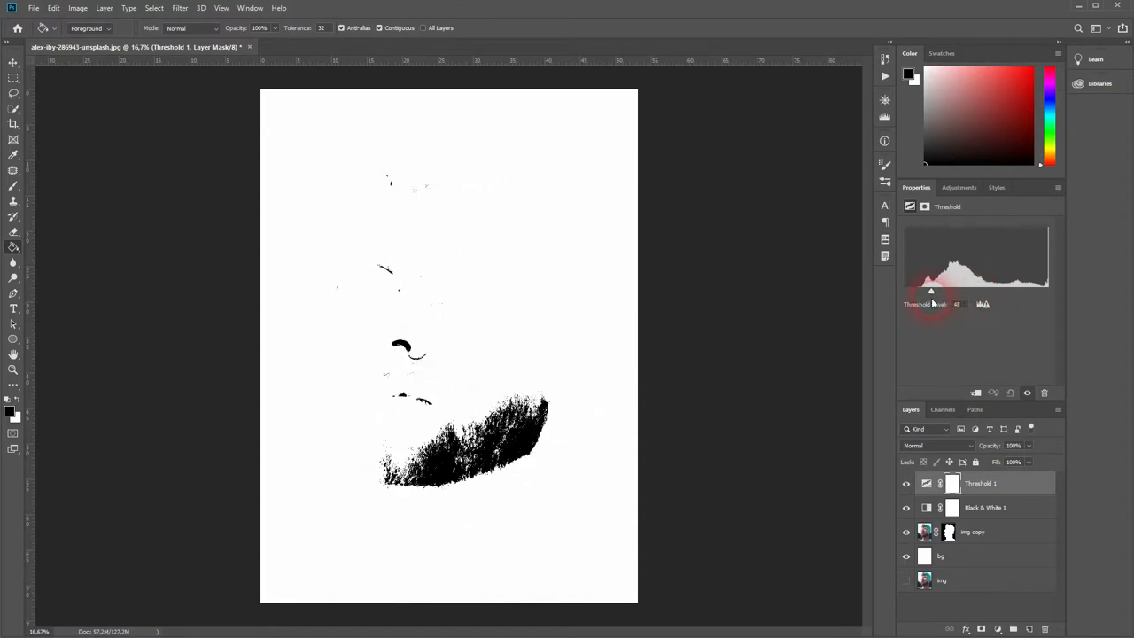
left_click_drag(932, 290, 970, 291)
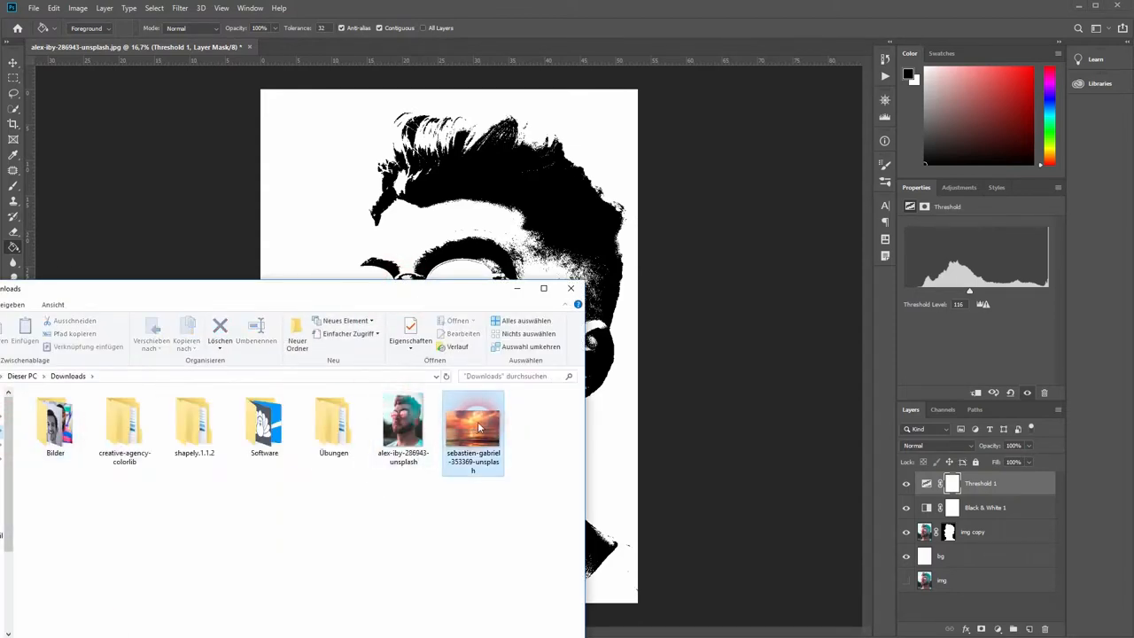
Place the sunset seascape from Downloads and scale it to cover the canvas
double_click(473, 421)
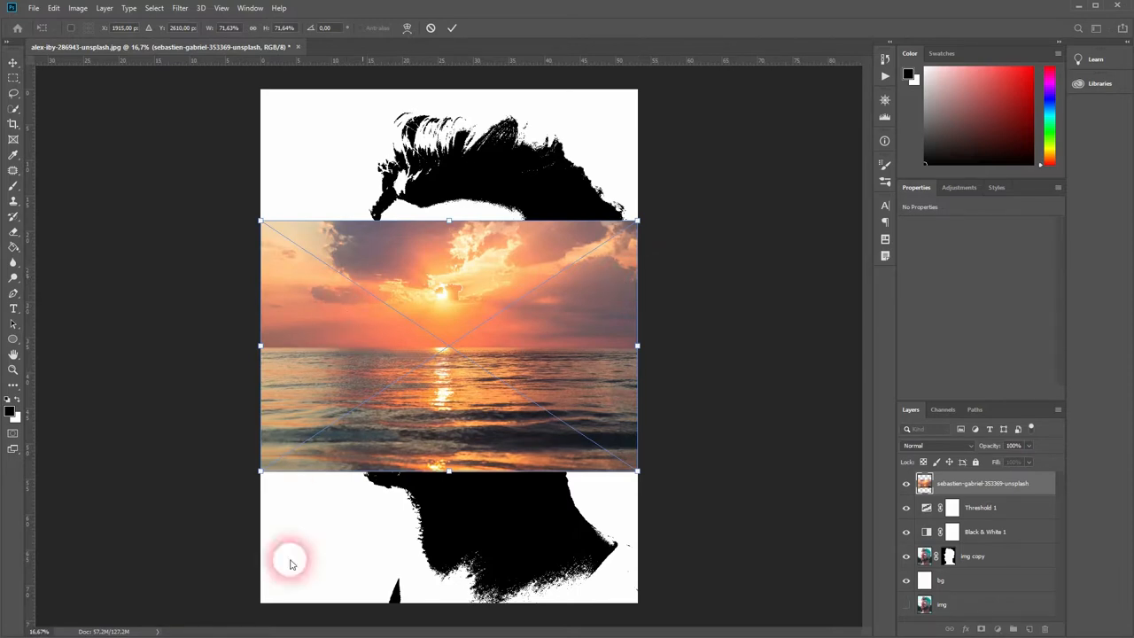
left_click_drag(637, 220, 763, 136)
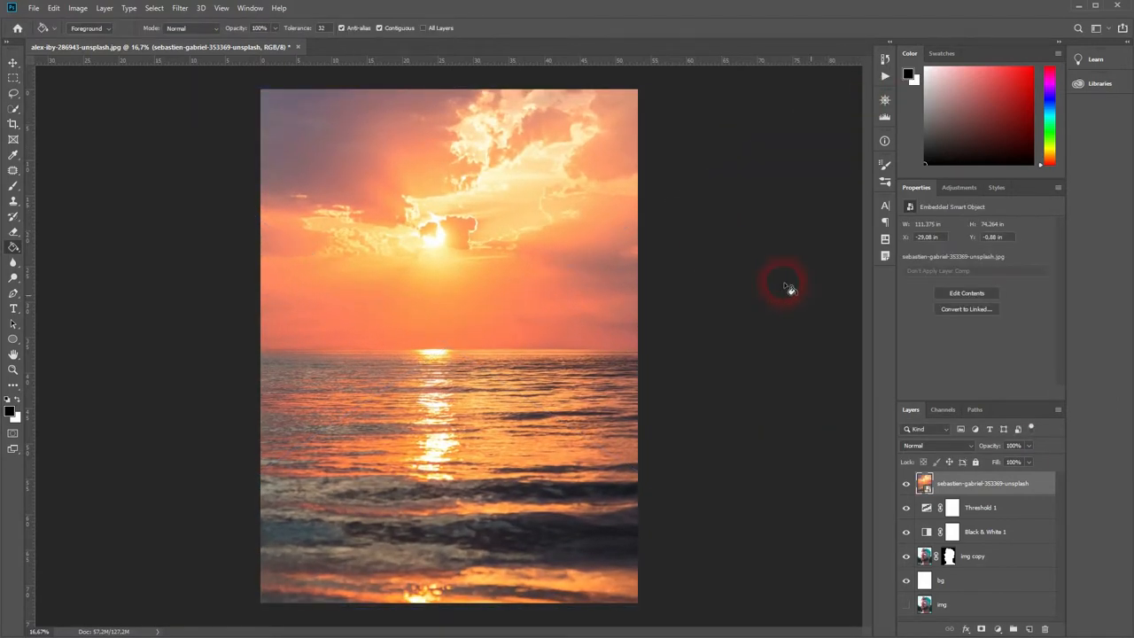
Try Multiply and other blend modes on the sunset layer, settling on Screen
left_click(935, 445)
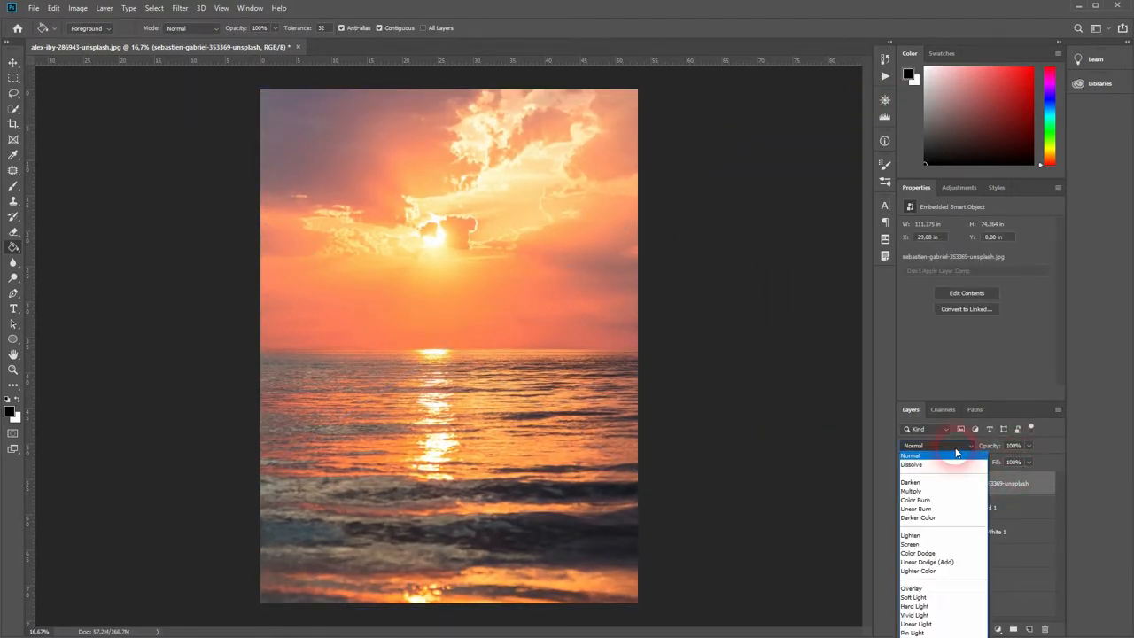
left_click(910, 490)
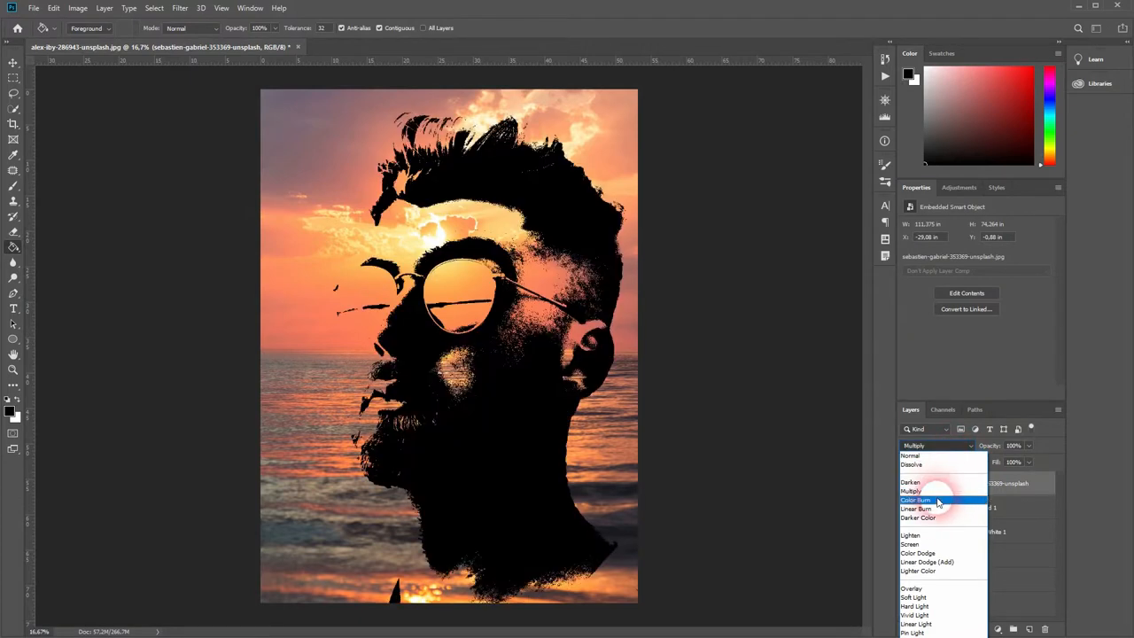
left_click(913, 542)
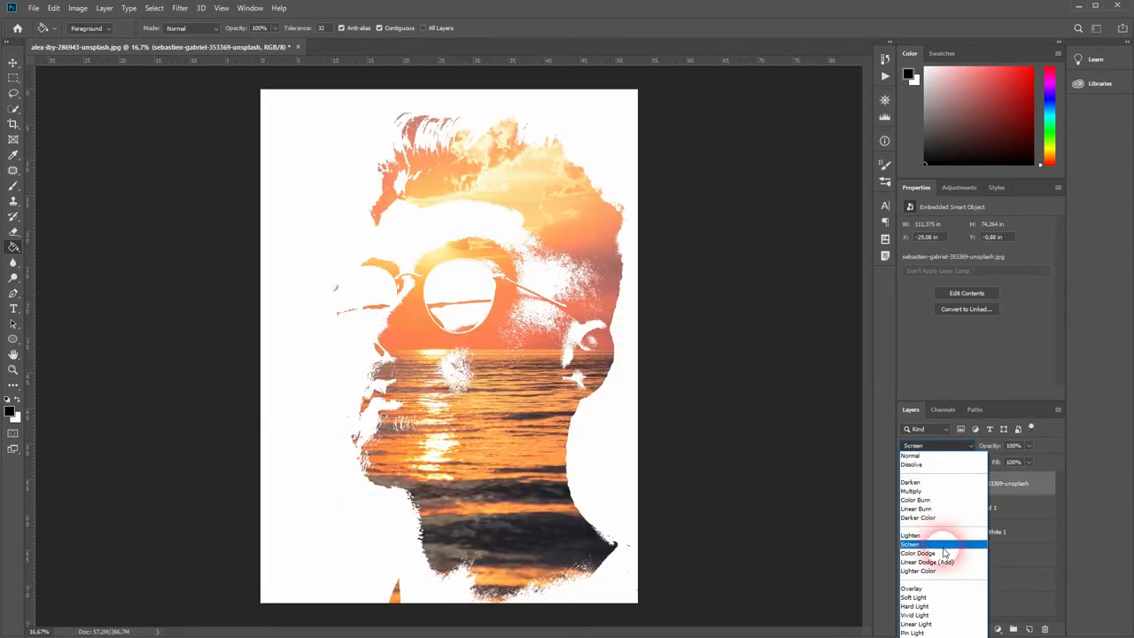
left_click(927, 560)
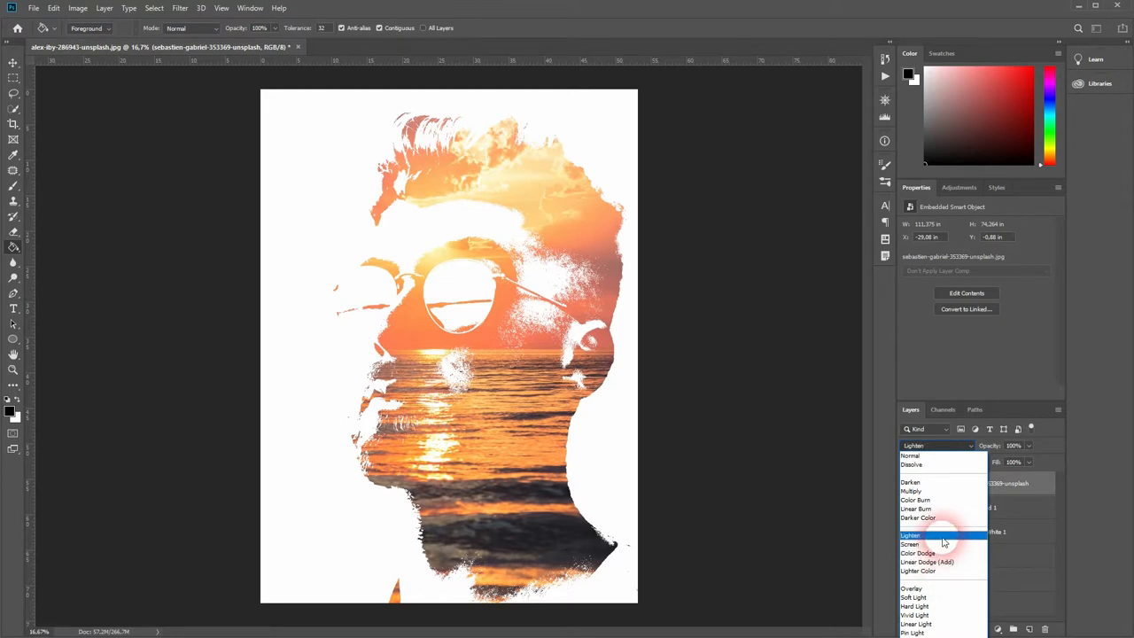
left_click(911, 544)
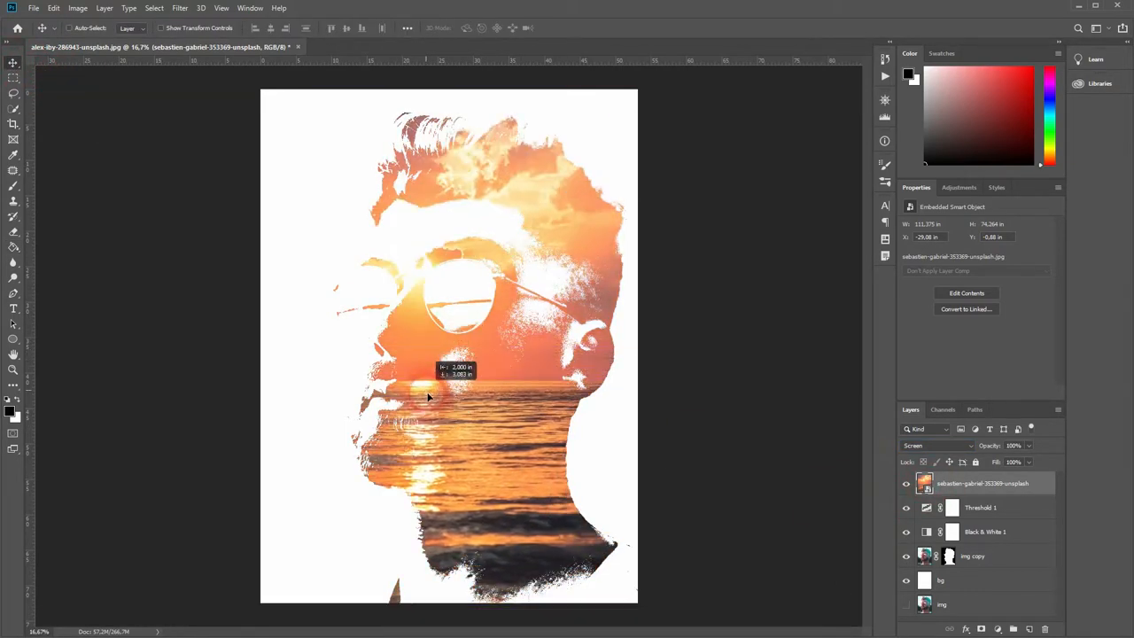
Drag the sunset lower inside the face so the sun sits near the mouth
left_click_drag(430, 399, 474, 333)
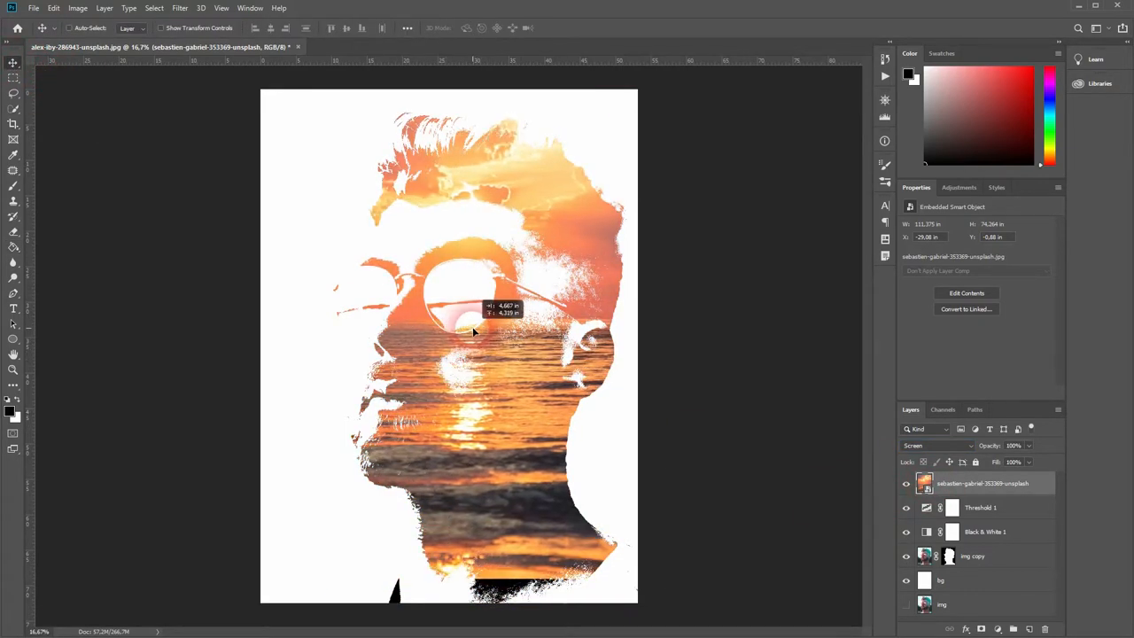
left_click_drag(473, 332, 450, 443)
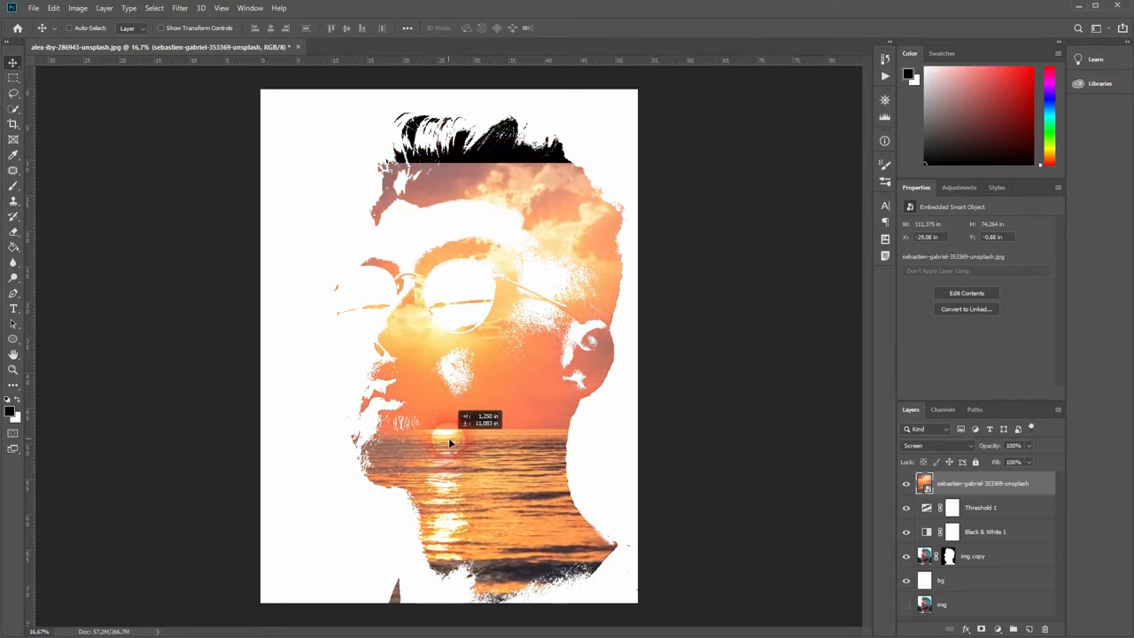
left_click_drag(450, 443, 458, 453)
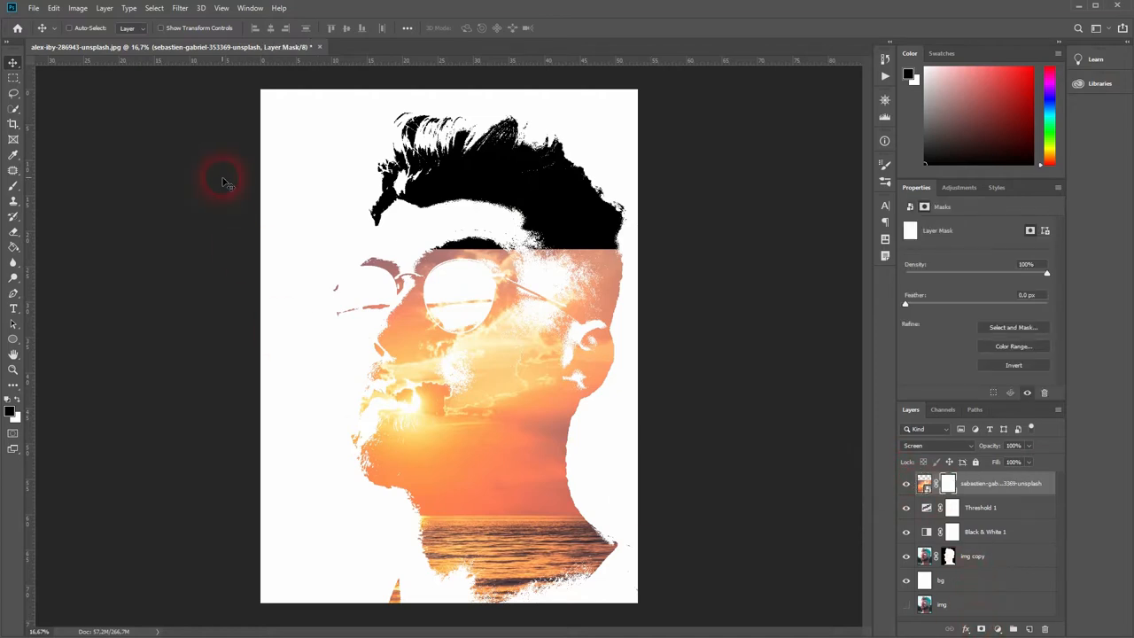
Paint black on the sunset mask with a size-200 brush, hiding the seascape in the glasses
left_click(12, 187)
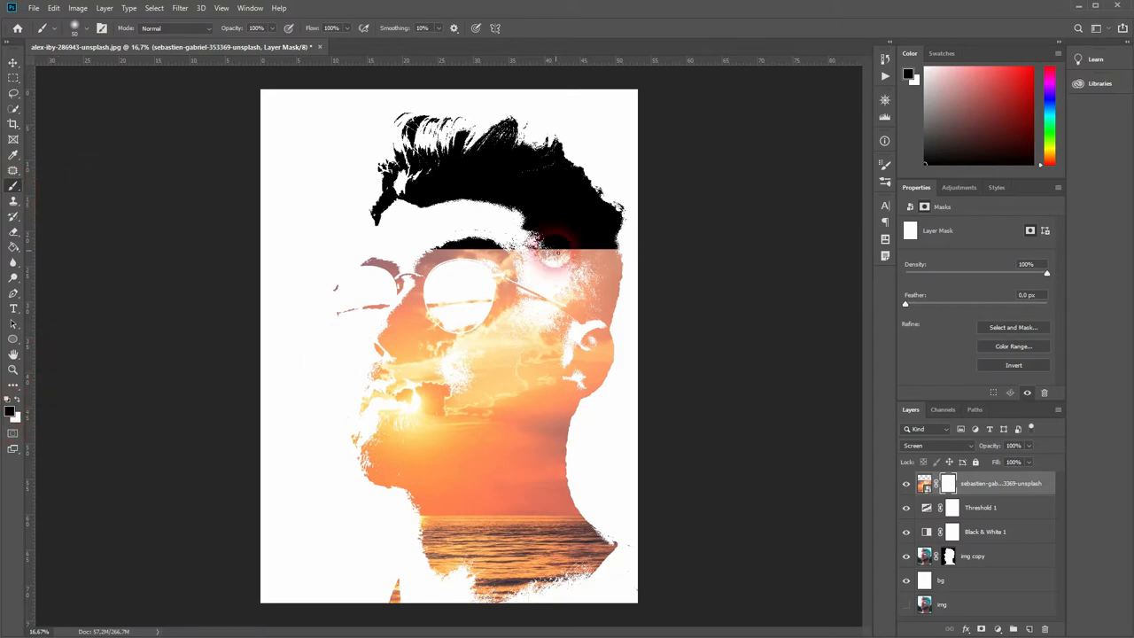
left_click(86, 29)
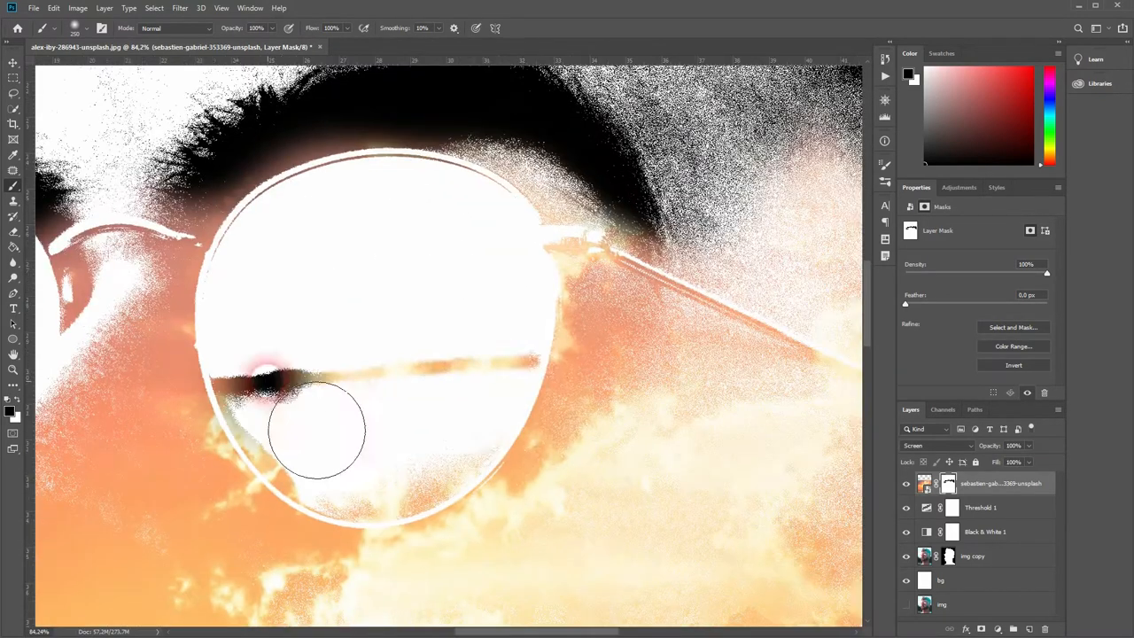
left_click_drag(314, 429, 350, 519)
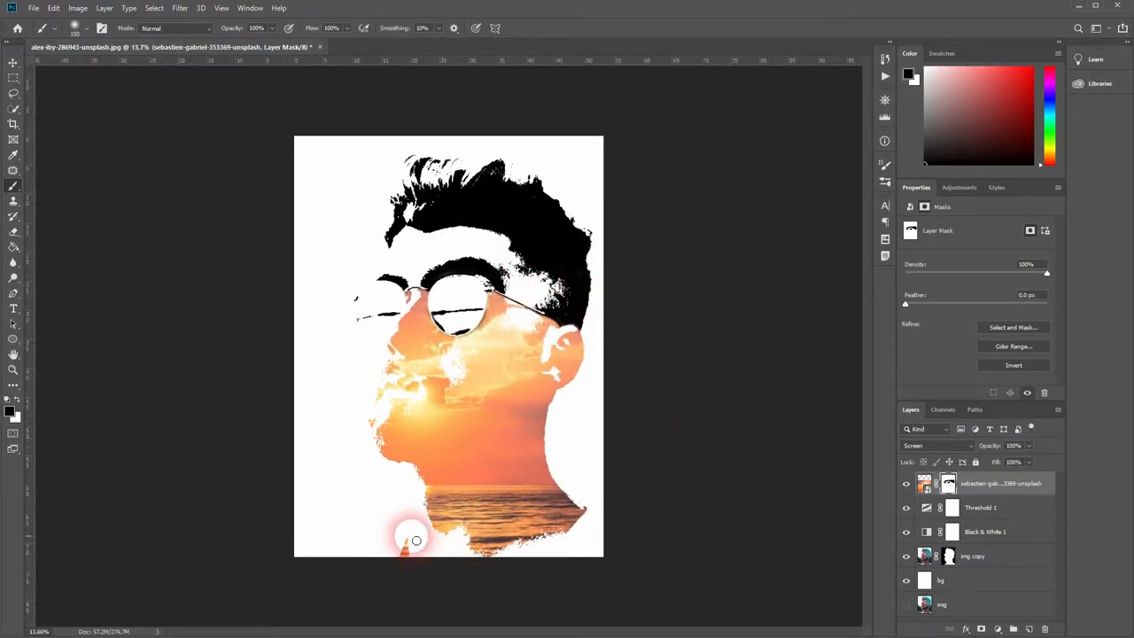
Mask out the sunset at the bottom of the neck, then target the img copy layer's mask
left_click_drag(416, 541, 403, 545)
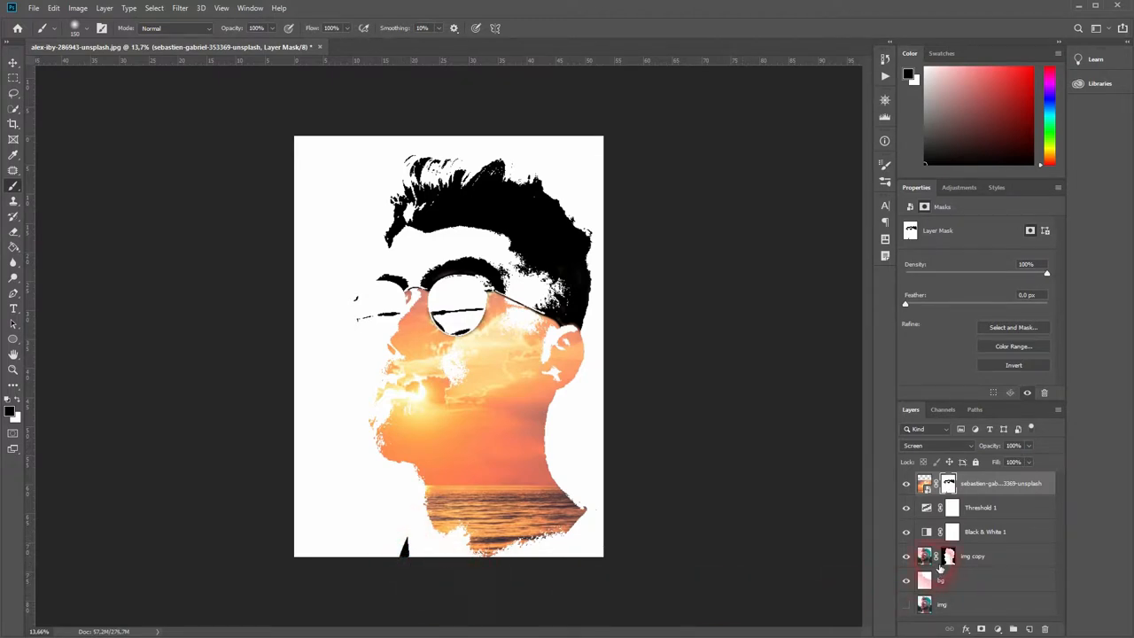
left_click(972, 556)
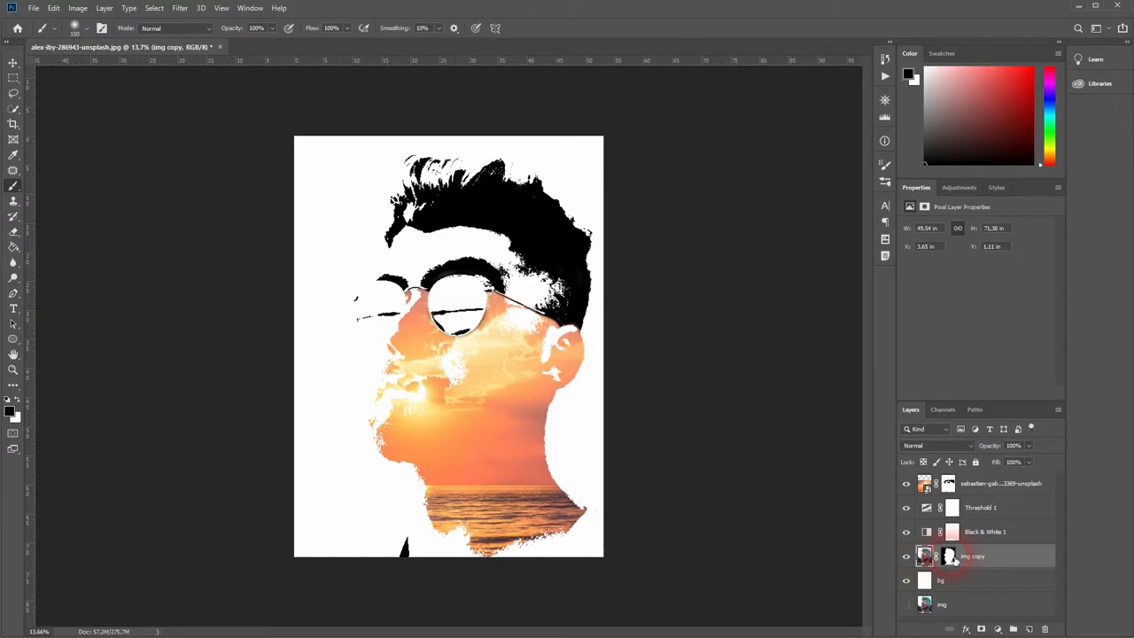
left_click(946, 555)
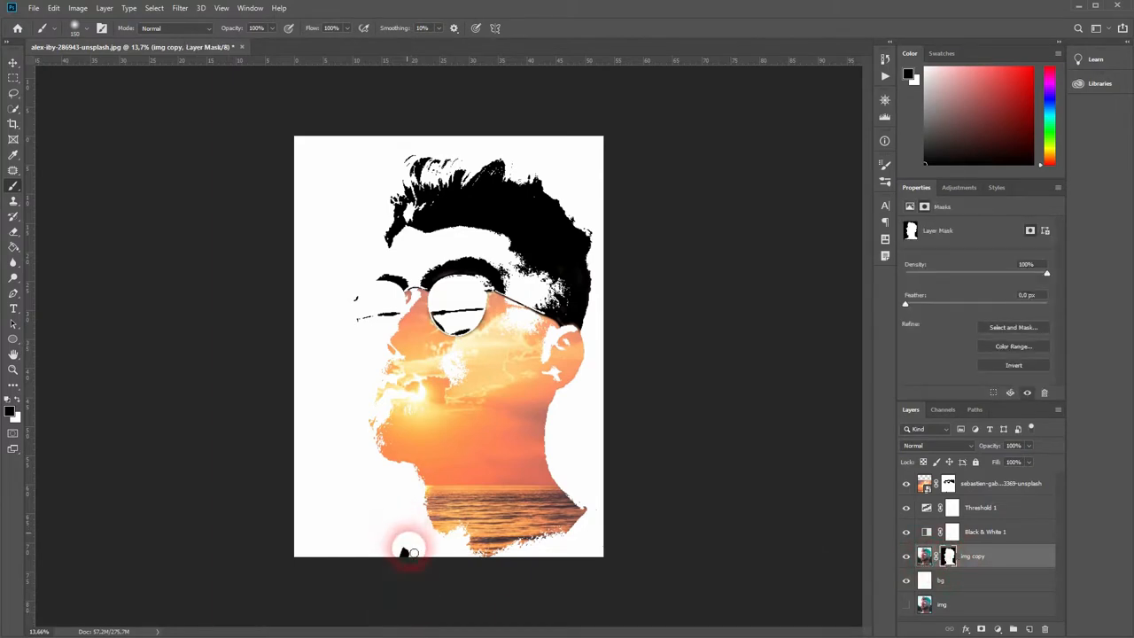